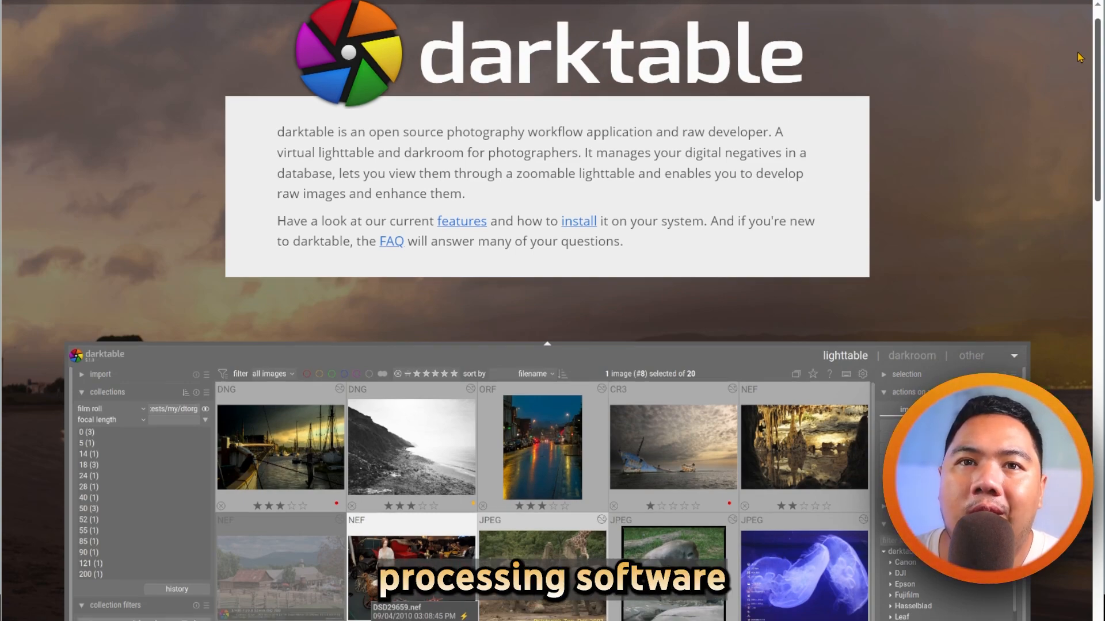
pyautogui.scroll(-3)
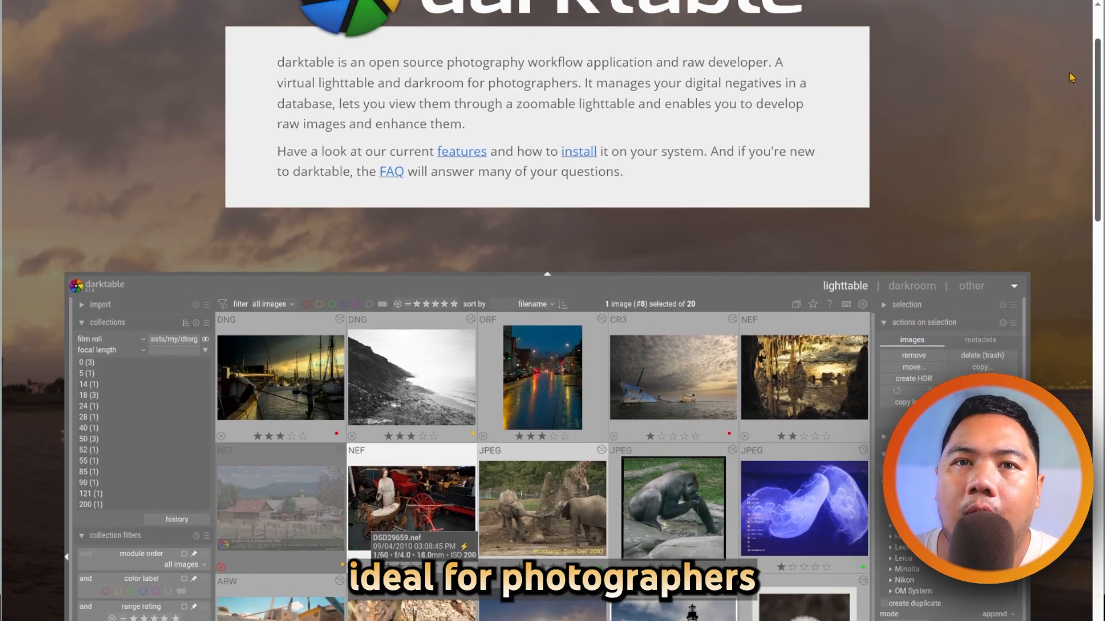
pyautogui.scroll(-3)
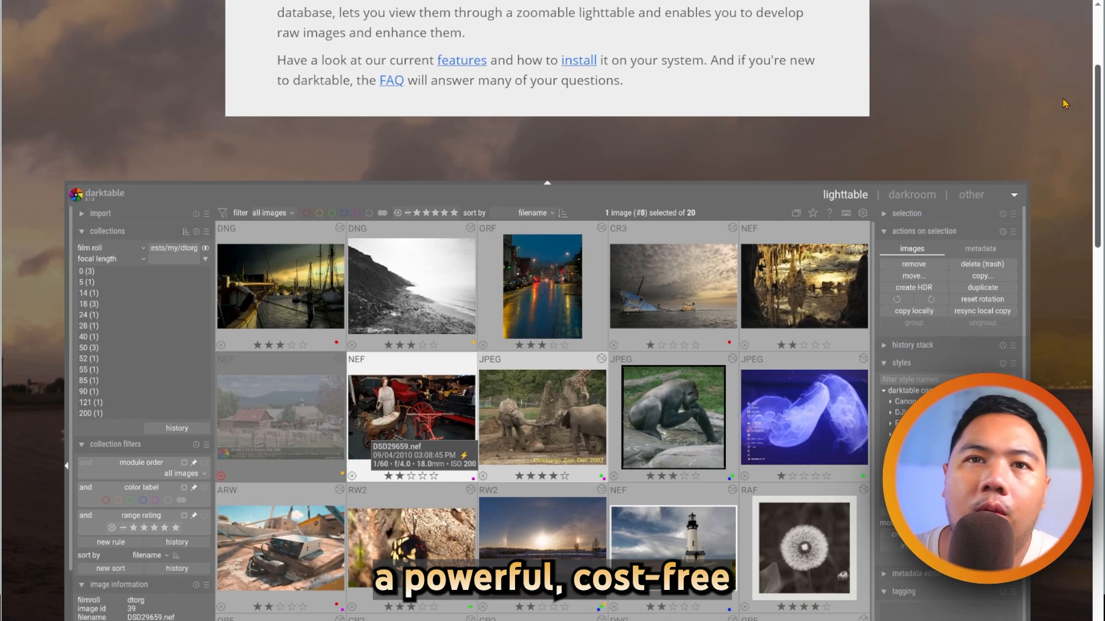
pyautogui.scroll(-3)
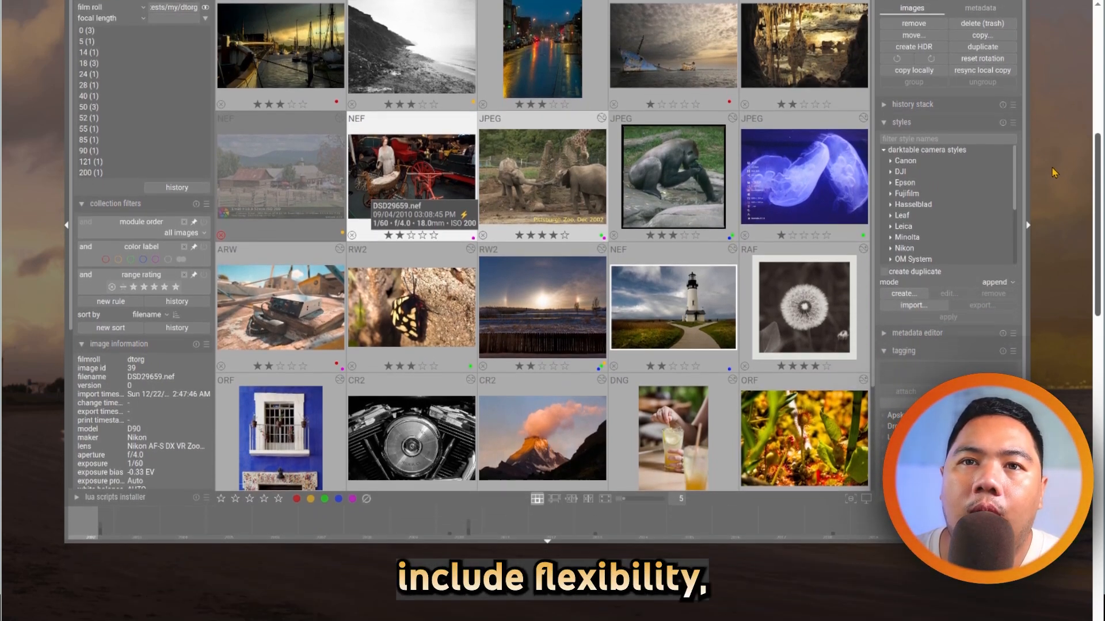
pyautogui.scroll(-3)
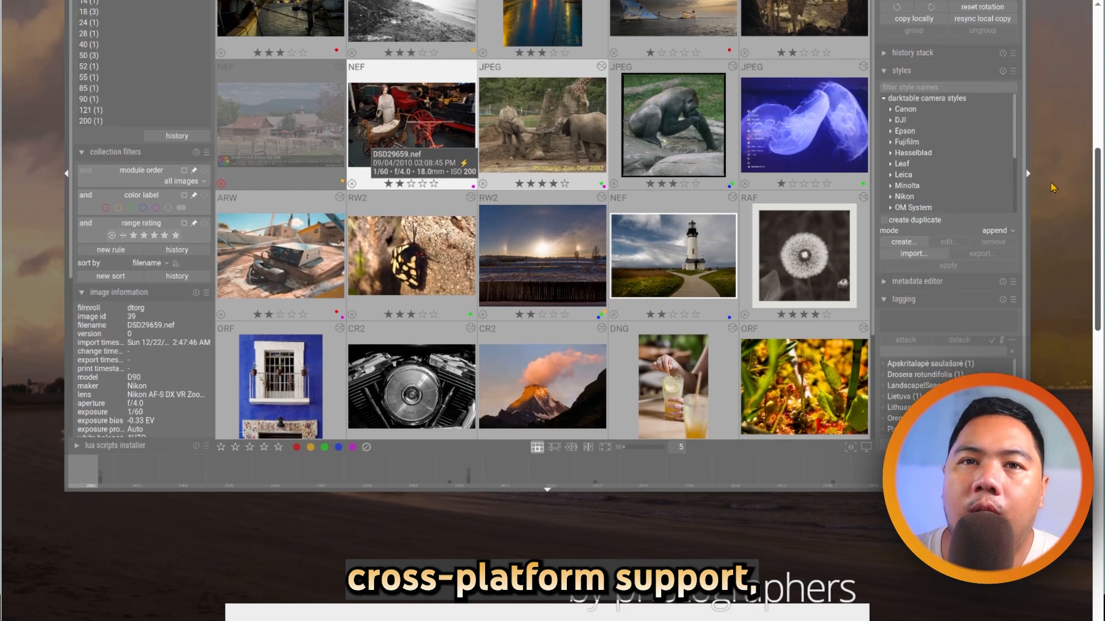
pyautogui.scroll(-3)
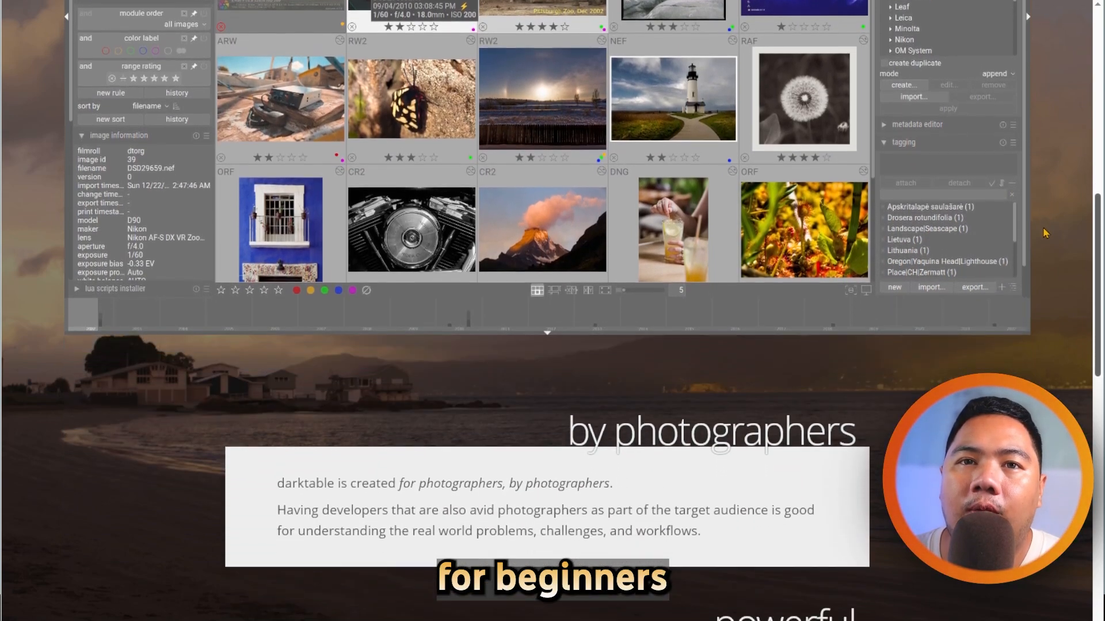
pyautogui.scroll(-3)
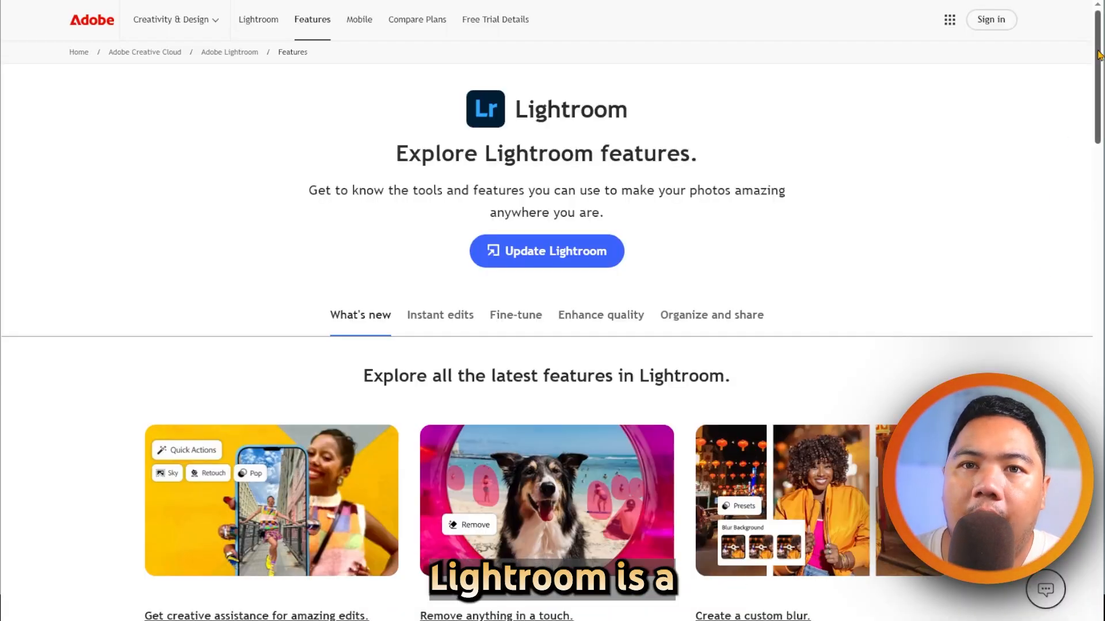
pyautogui.scroll(-3)
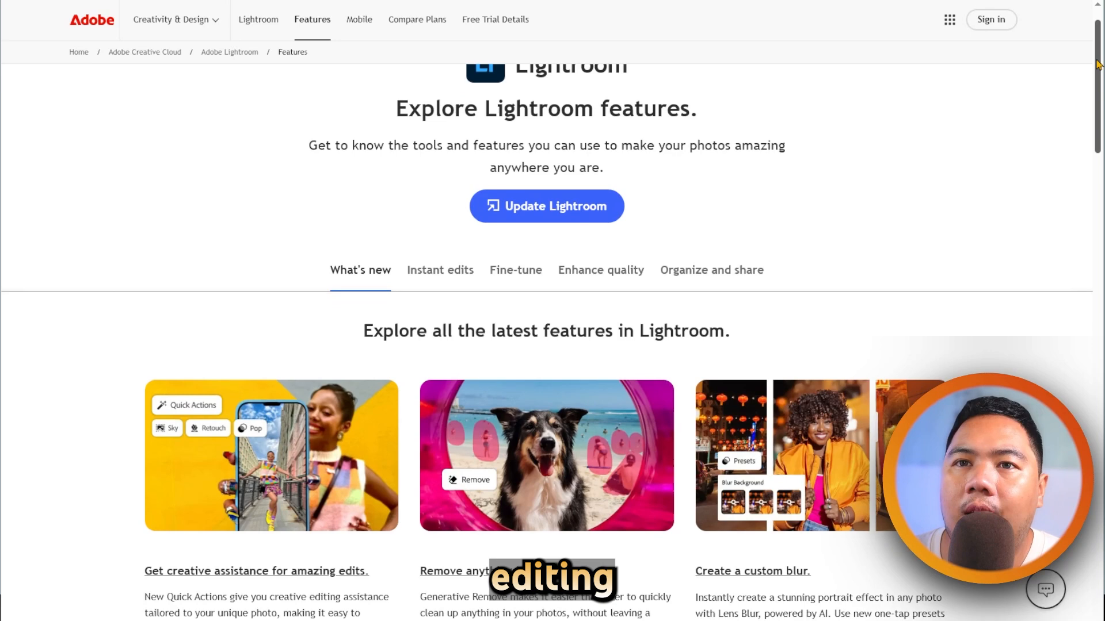
pyautogui.scroll(-3)
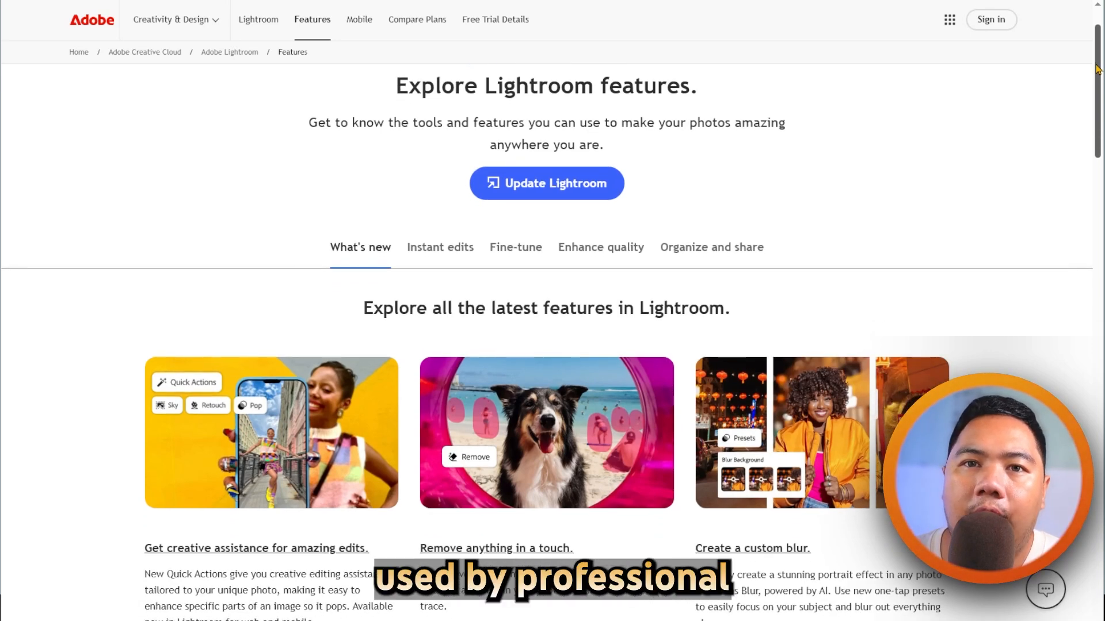
pyautogui.scroll(-3)
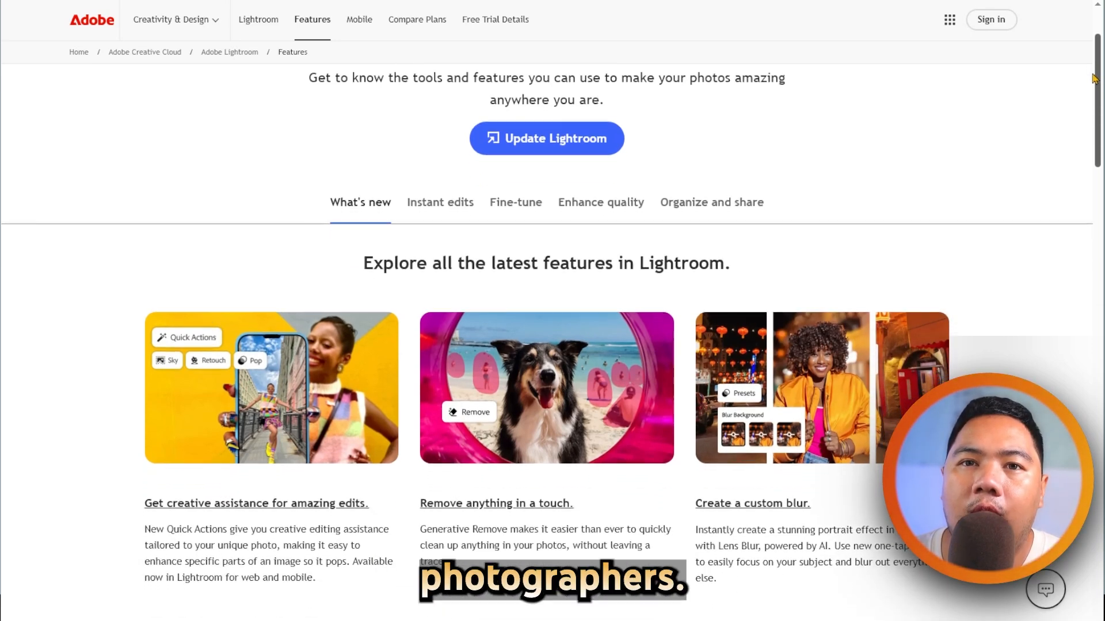
pyautogui.scroll(-3)
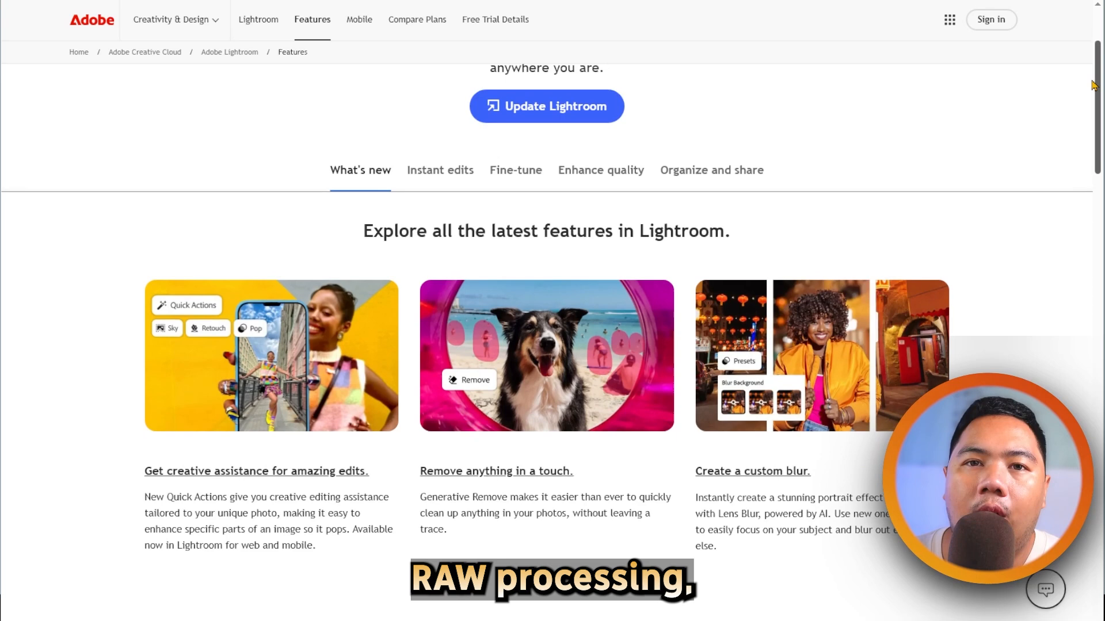
pyautogui.scroll(-3)
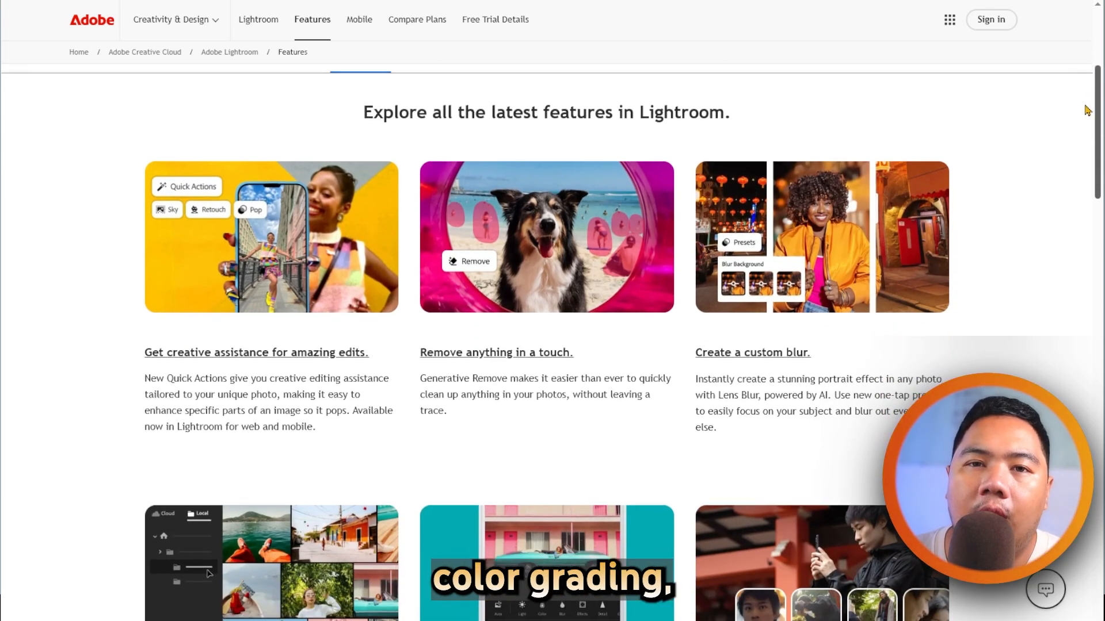
pyautogui.scroll(-3)
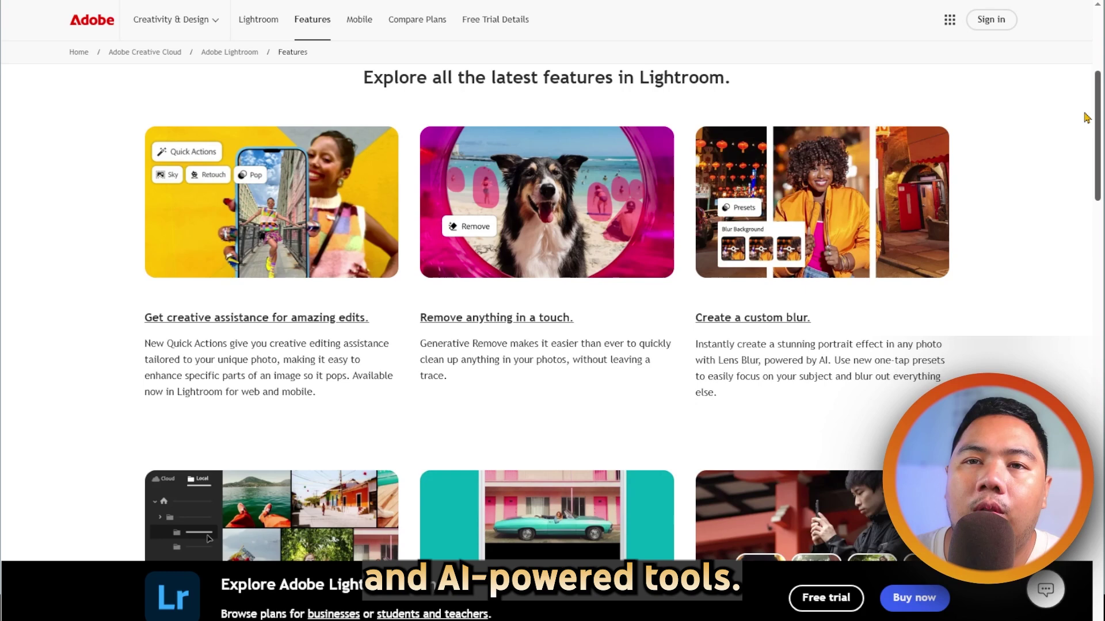
pyautogui.scroll(-3)
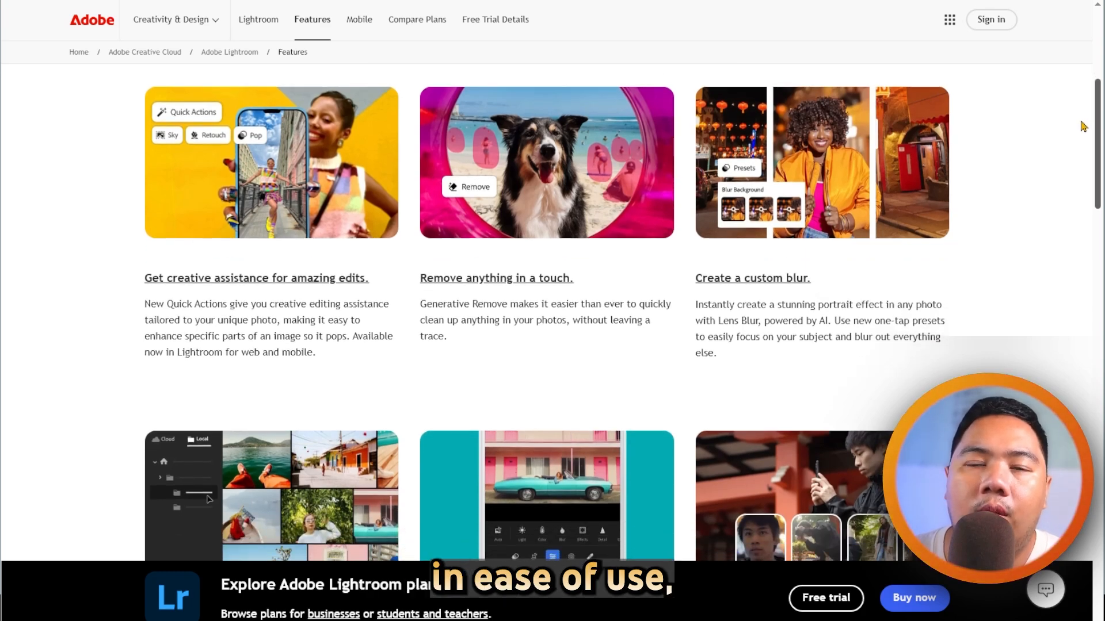
pyautogui.scroll(-3)
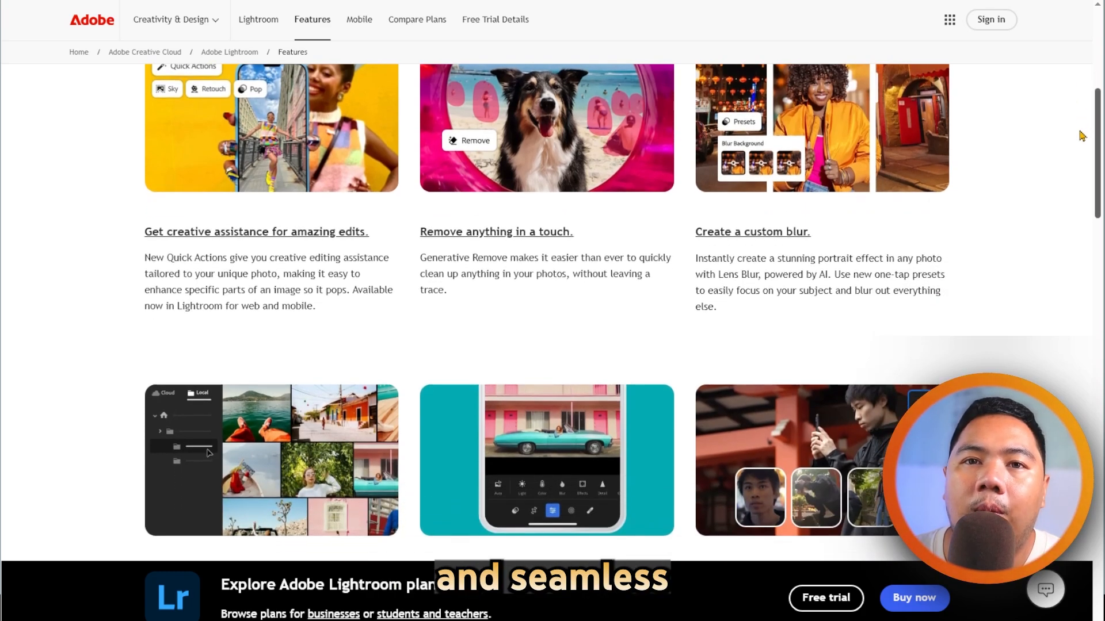
pyautogui.scroll(-3)
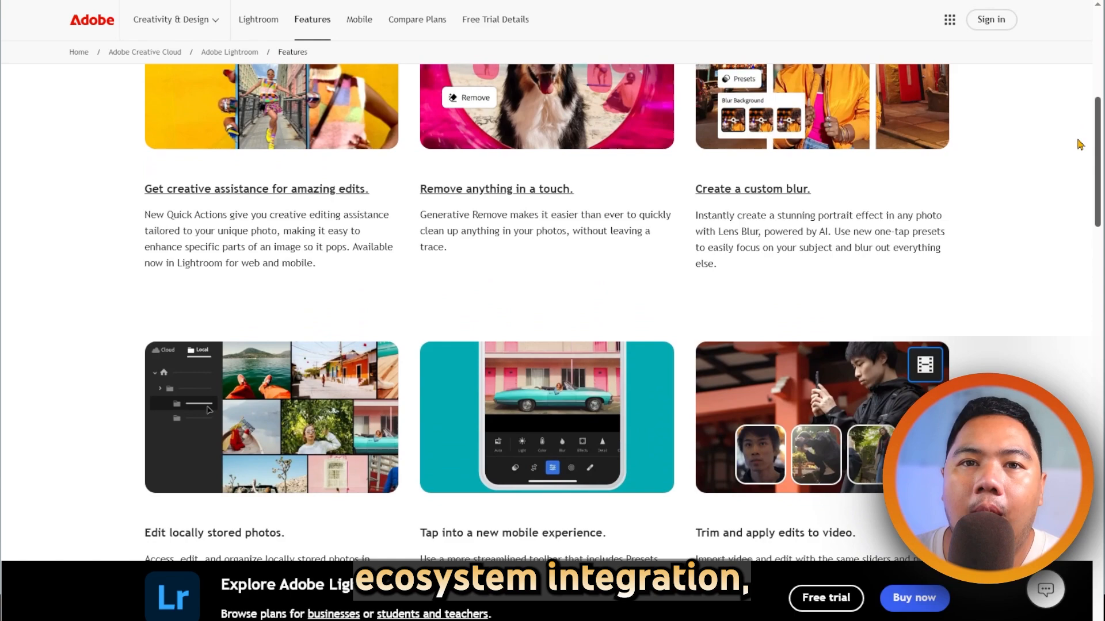
pyautogui.scroll(-3)
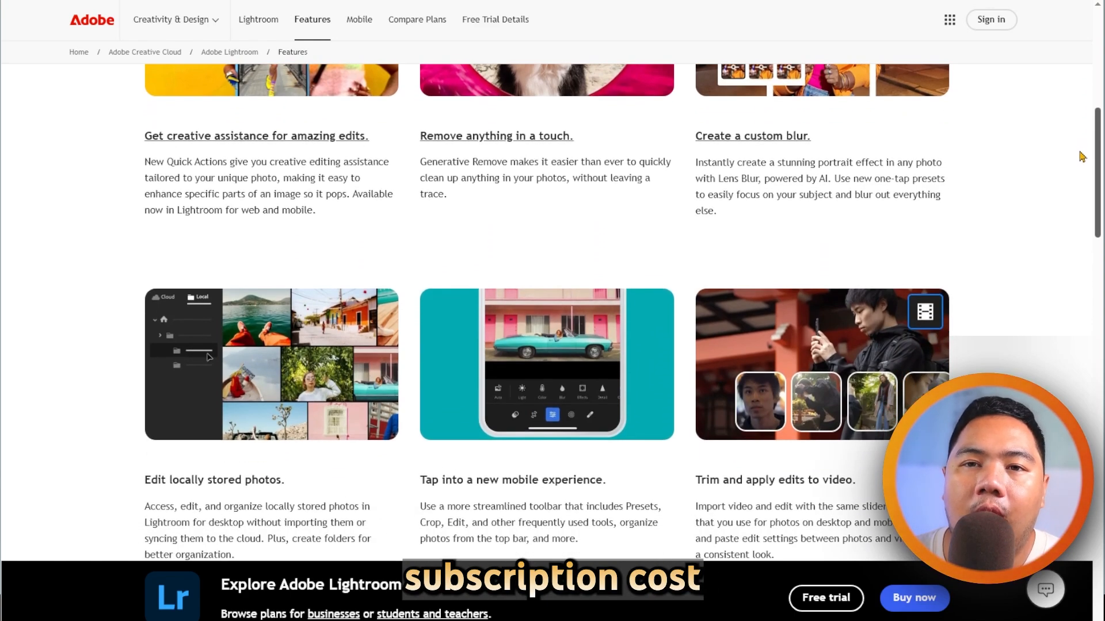
pyautogui.scroll(-3)
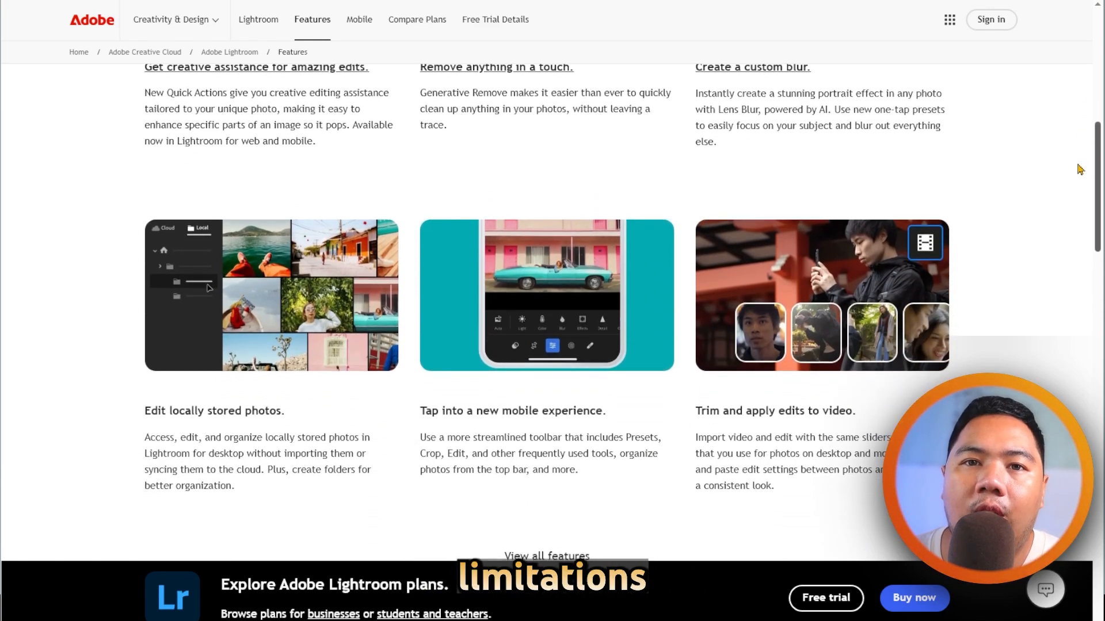
pyautogui.scroll(-3)
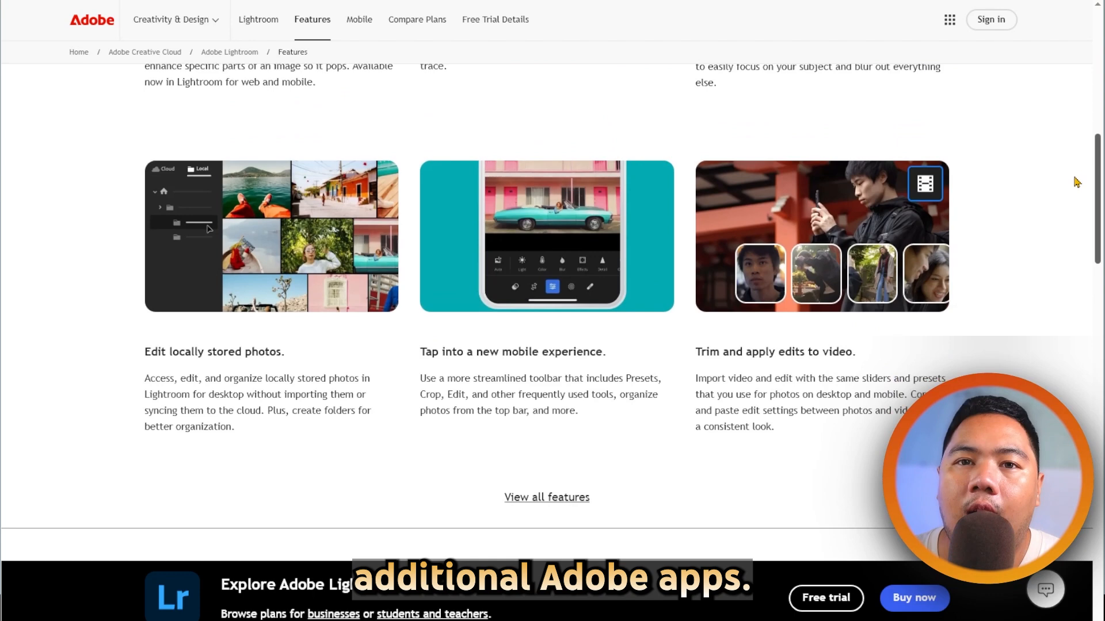